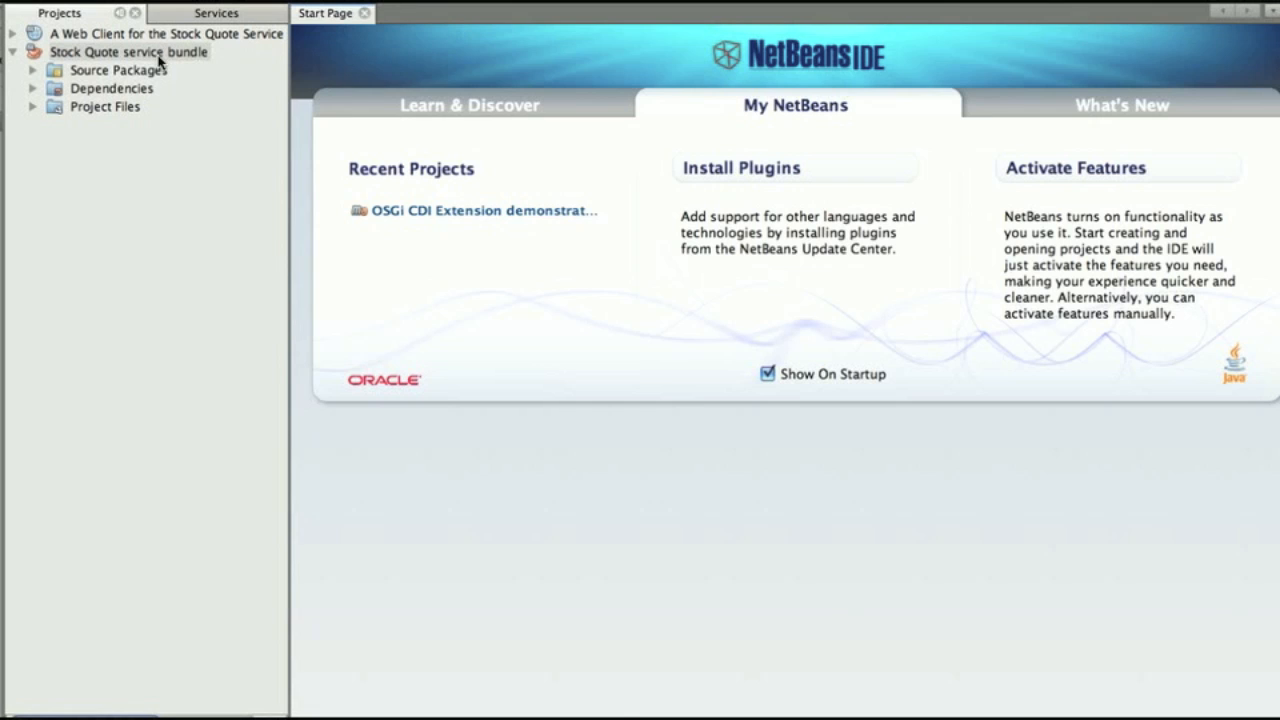
Expand the Stock Quote service bundle's Source Packages and review the StockQuoteService interface
{"action": "left_click", "coordinate": [120, 68]}
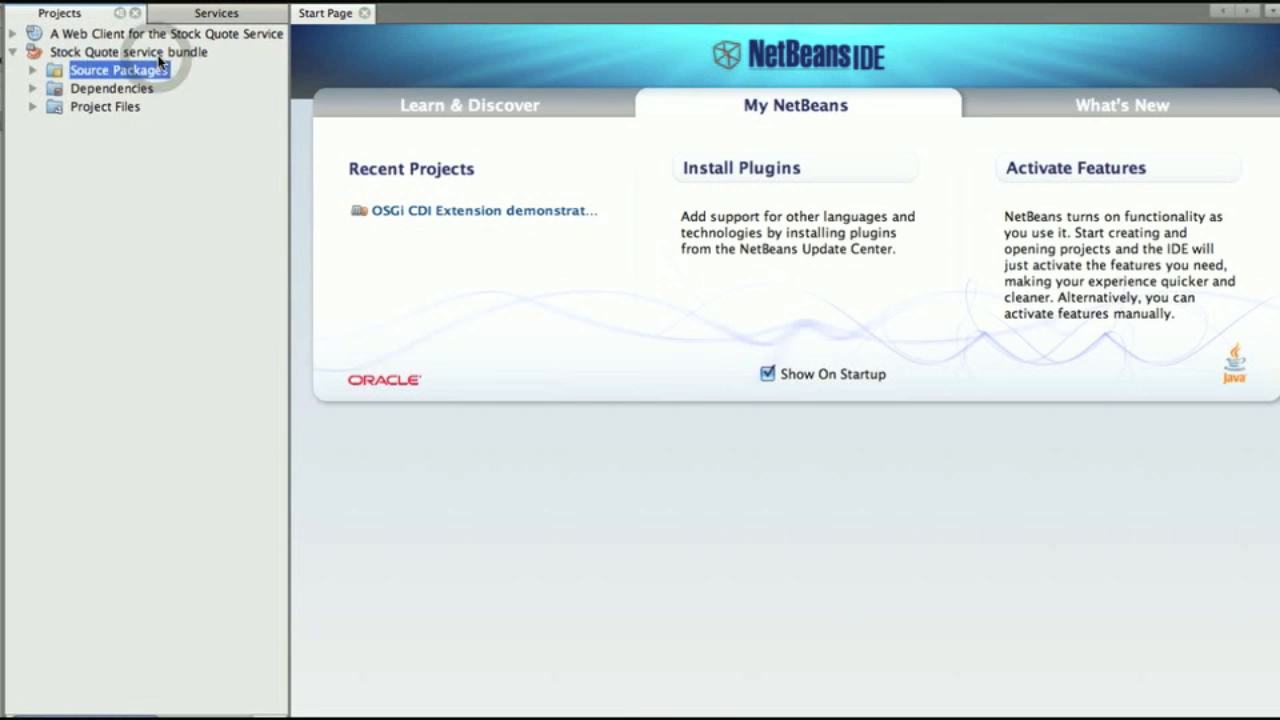
{"action": "left_click", "coordinate": [46, 68]}
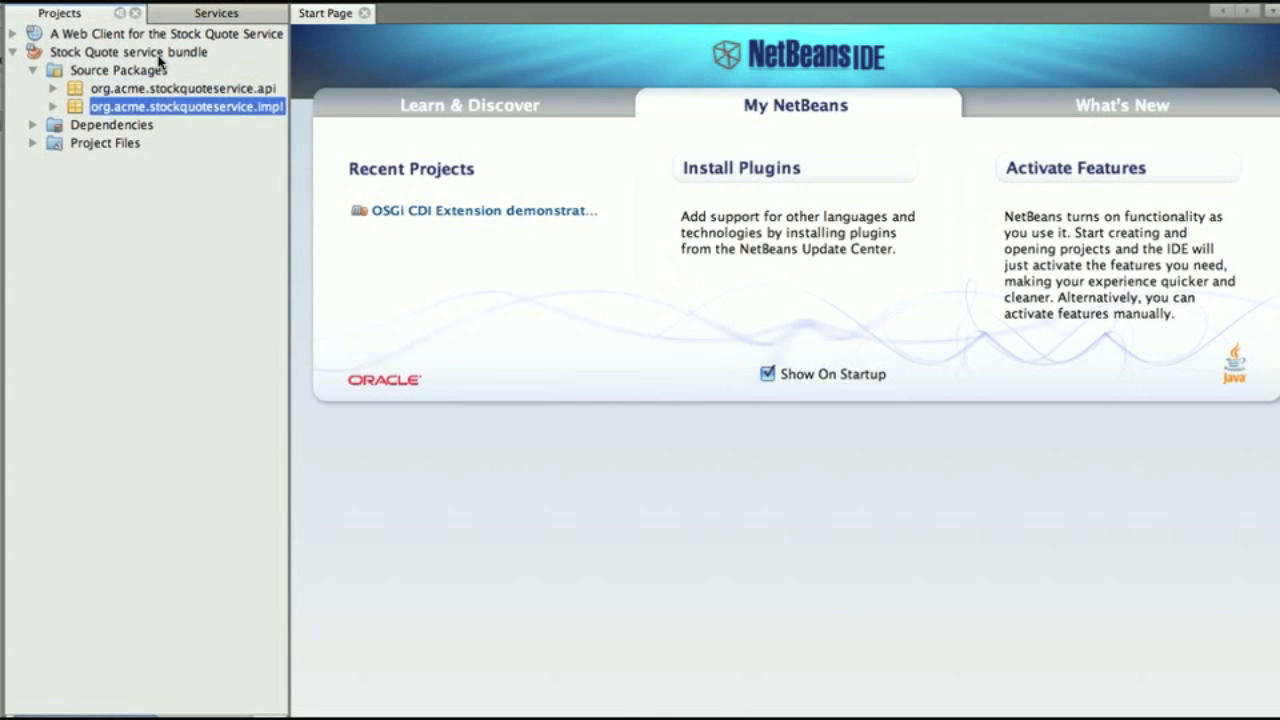
{"action": "double_click", "coordinate": [180, 106]}
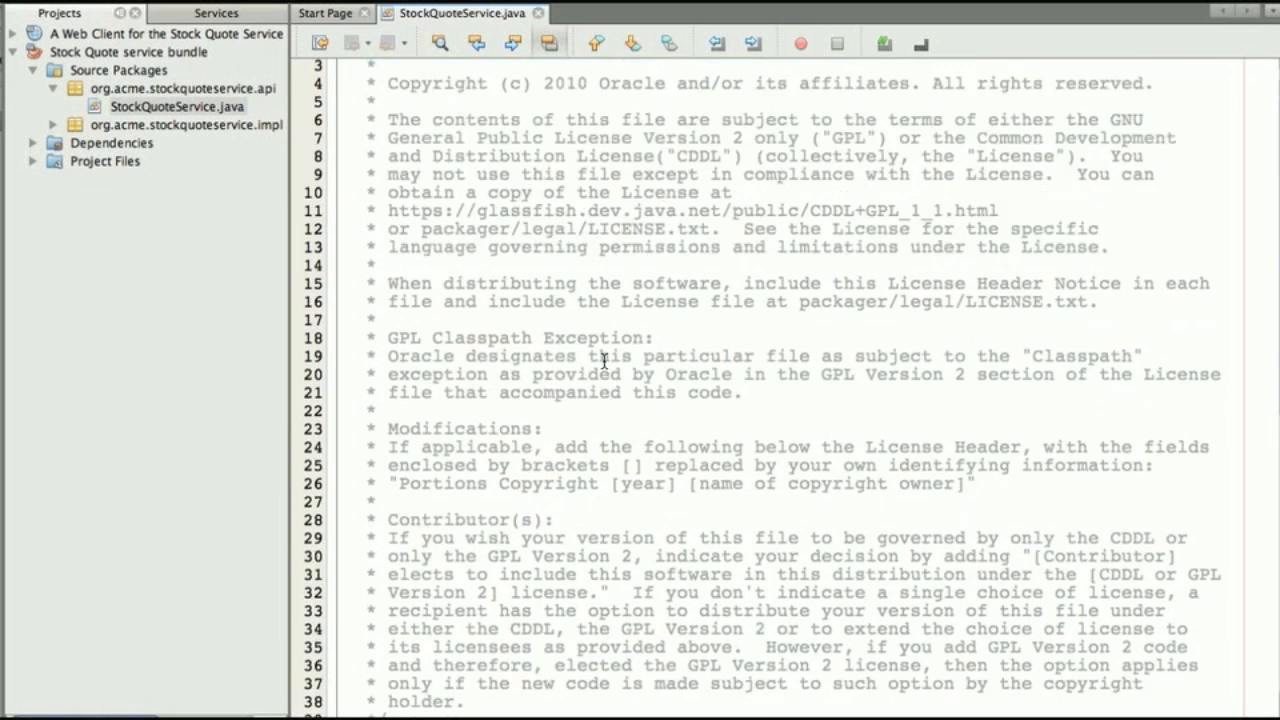
{"action": "scroll", "scroll_direction": "down", "scroll_amount": 3}
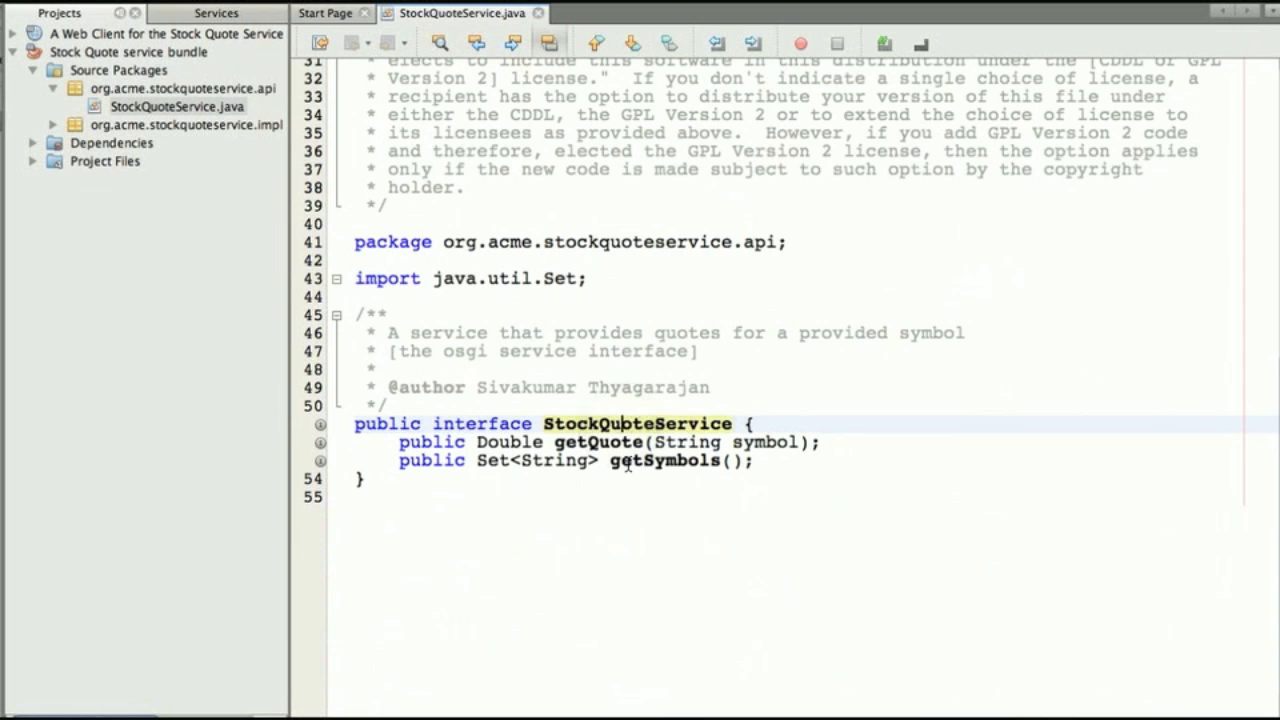
Review SimpleStockQuoteServiceImpl and SimpleServiceActivator from the impl package
{"action": "left_click", "coordinate": [180, 124]}
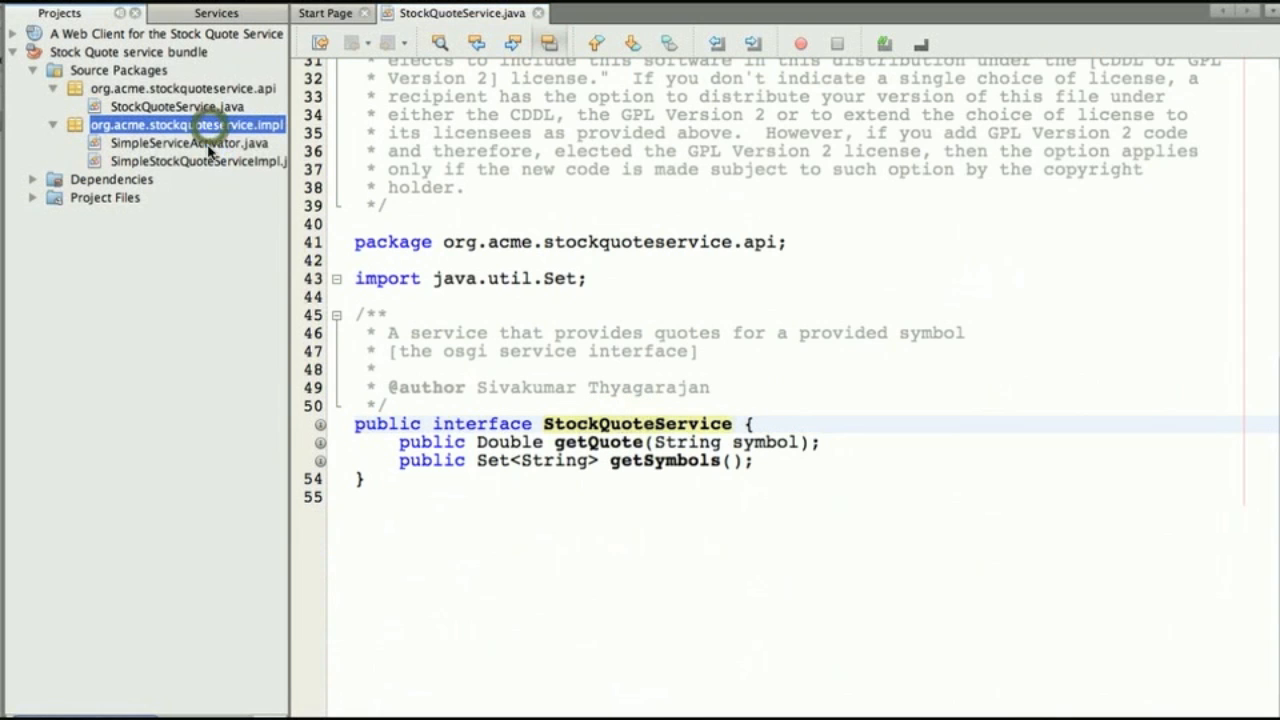
{"action": "double_click", "coordinate": [198, 160]}
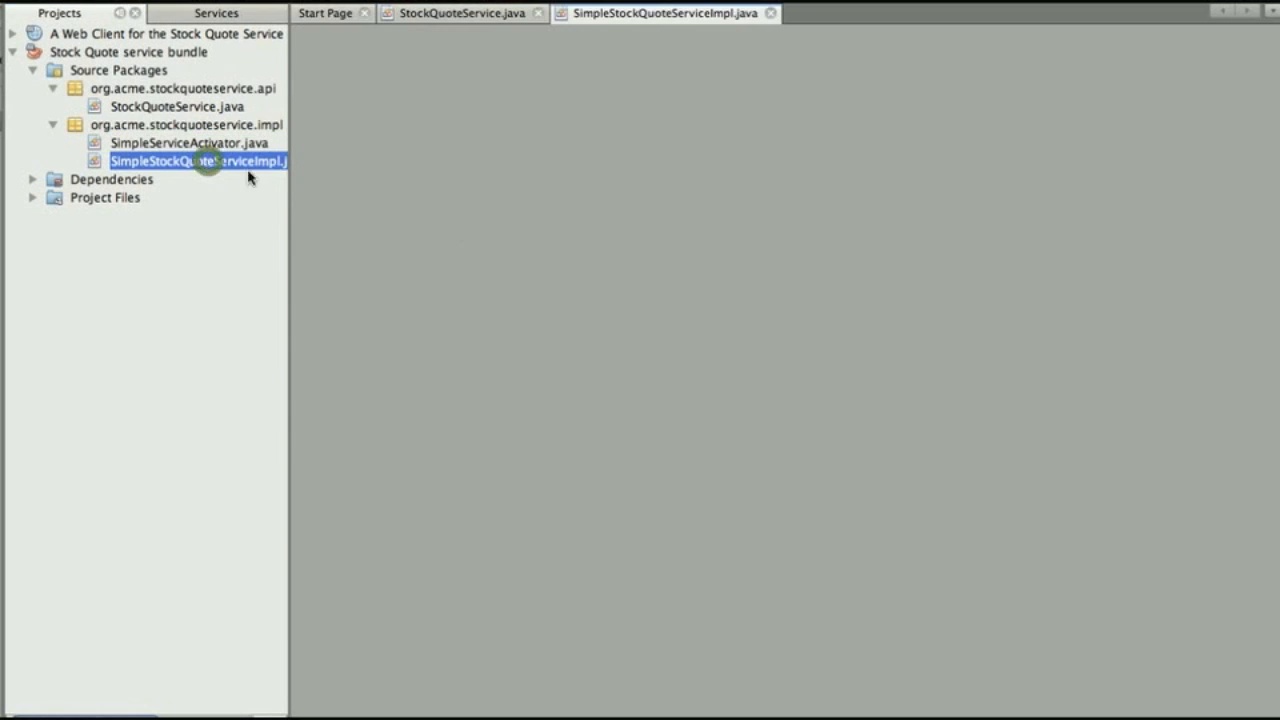
{"action": "double_click", "coordinate": [196, 160]}
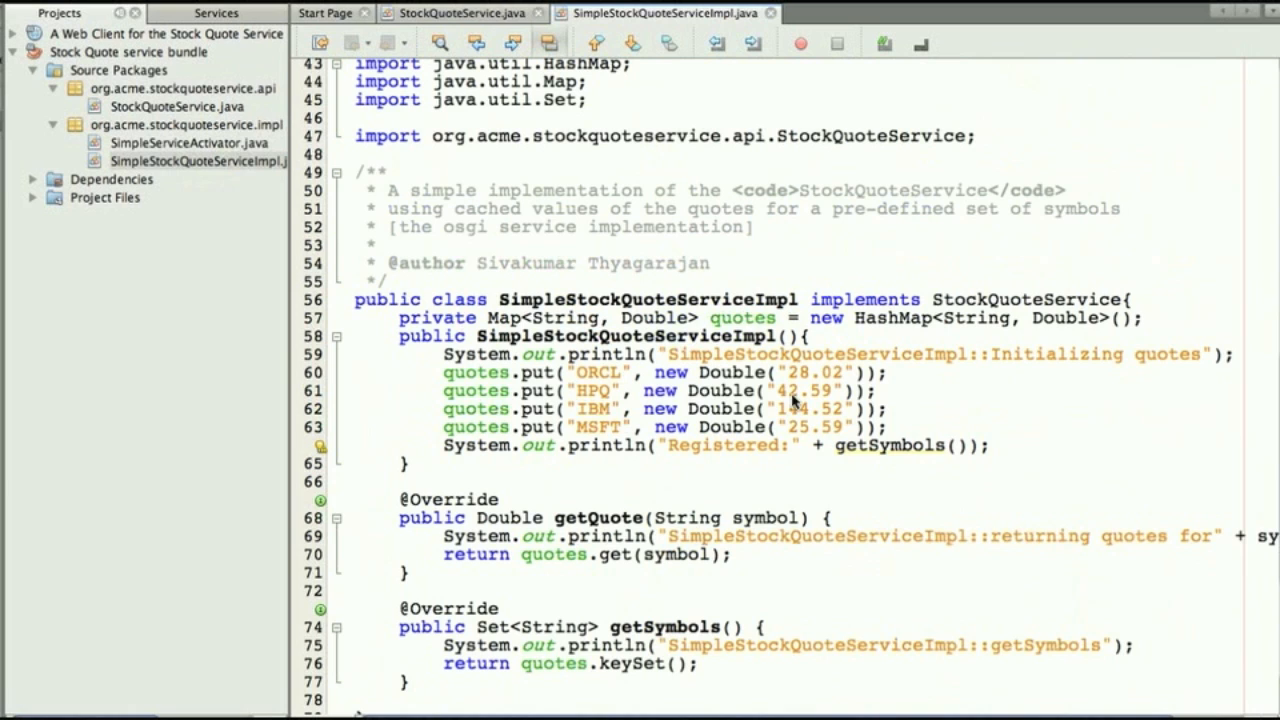
{"action": "mouse_move", "coordinate": [738, 348]}
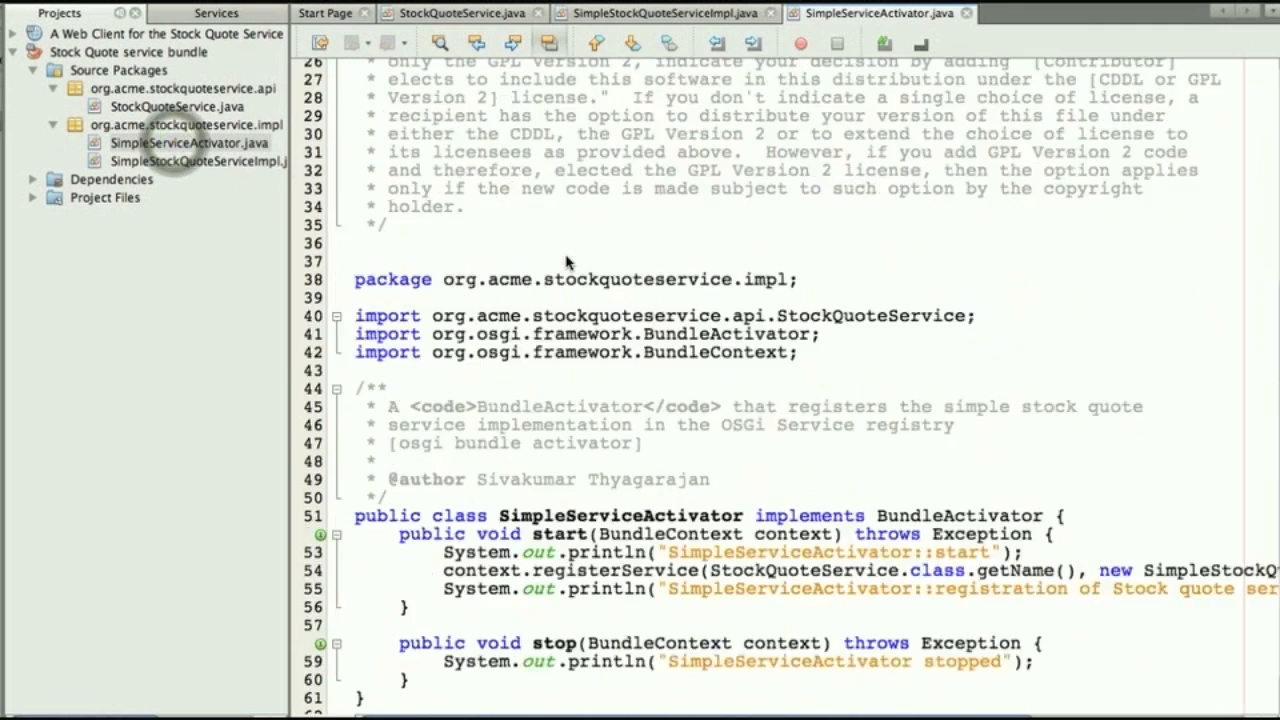
{"action": "scroll", "scroll_direction": "down", "scroll_amount": 3}
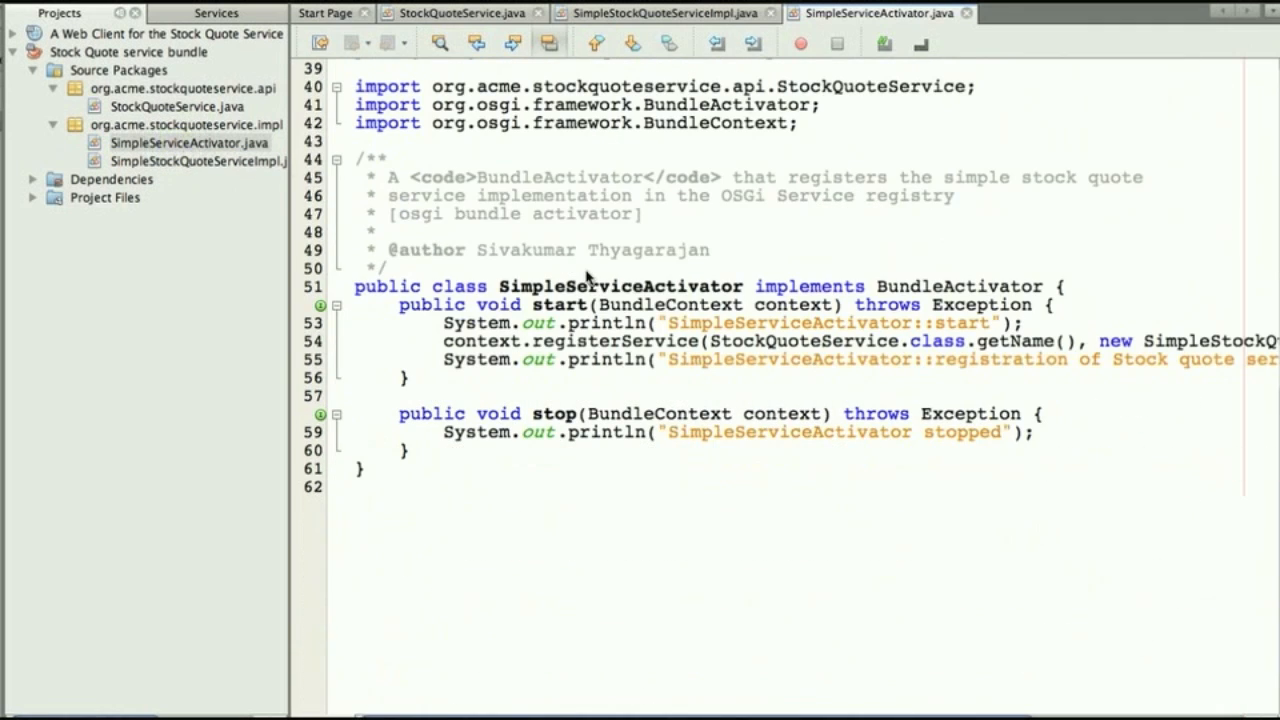
{"action": "mouse_move", "coordinate": [630, 670]}
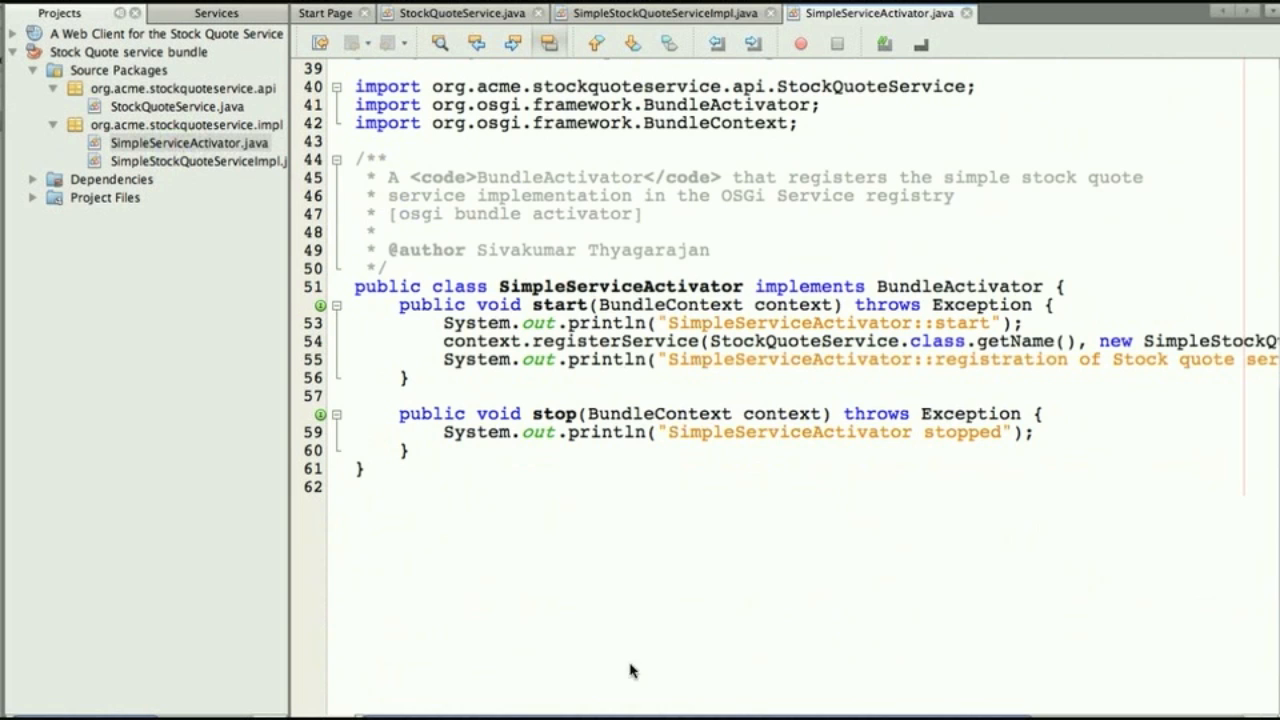
{"action": "scroll", "scroll_direction": "right", "scroll_amount": 3}
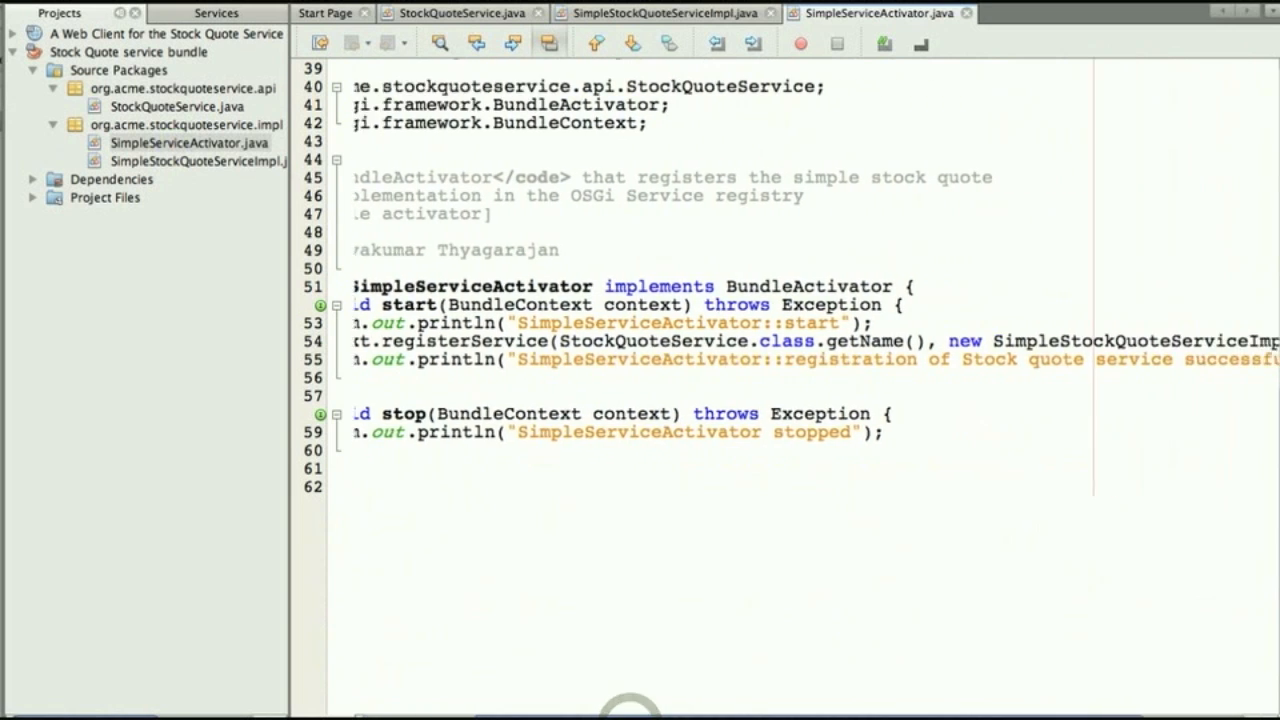
{"action": "scroll", "scroll_direction": "left", "scroll_amount": 3}
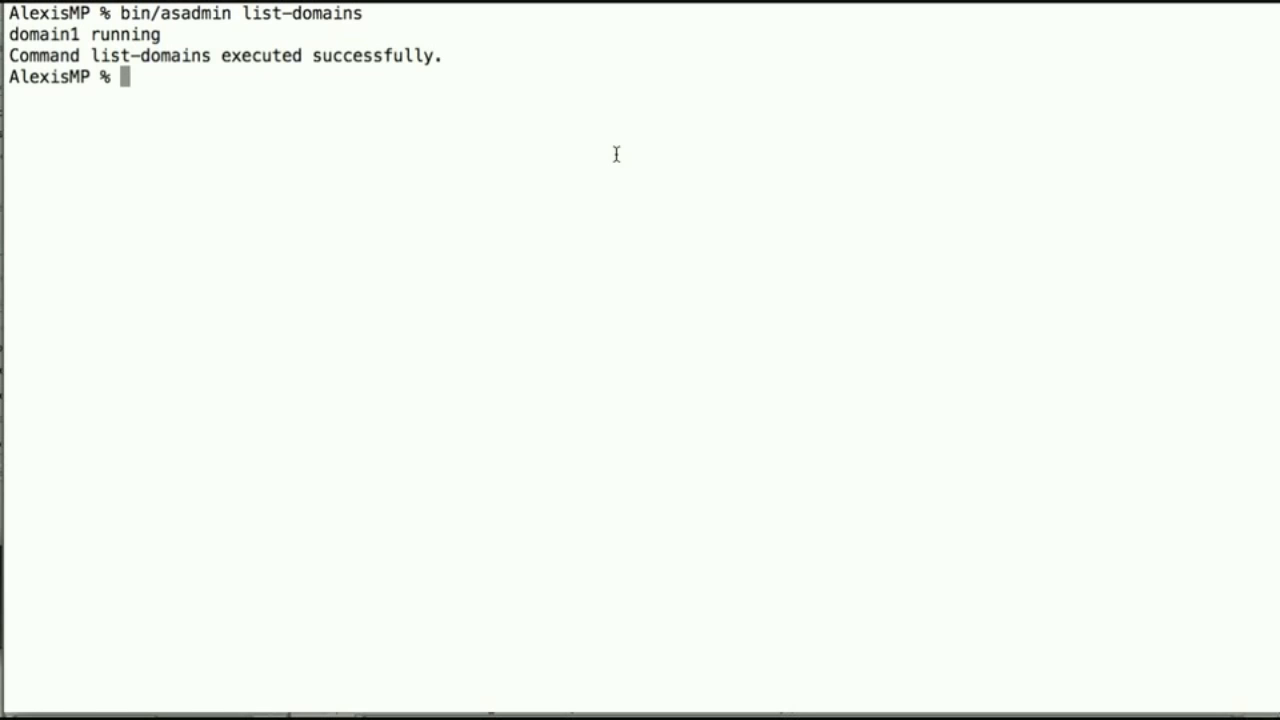
{"action": "mouse_move", "coordinate": [526, 150]}
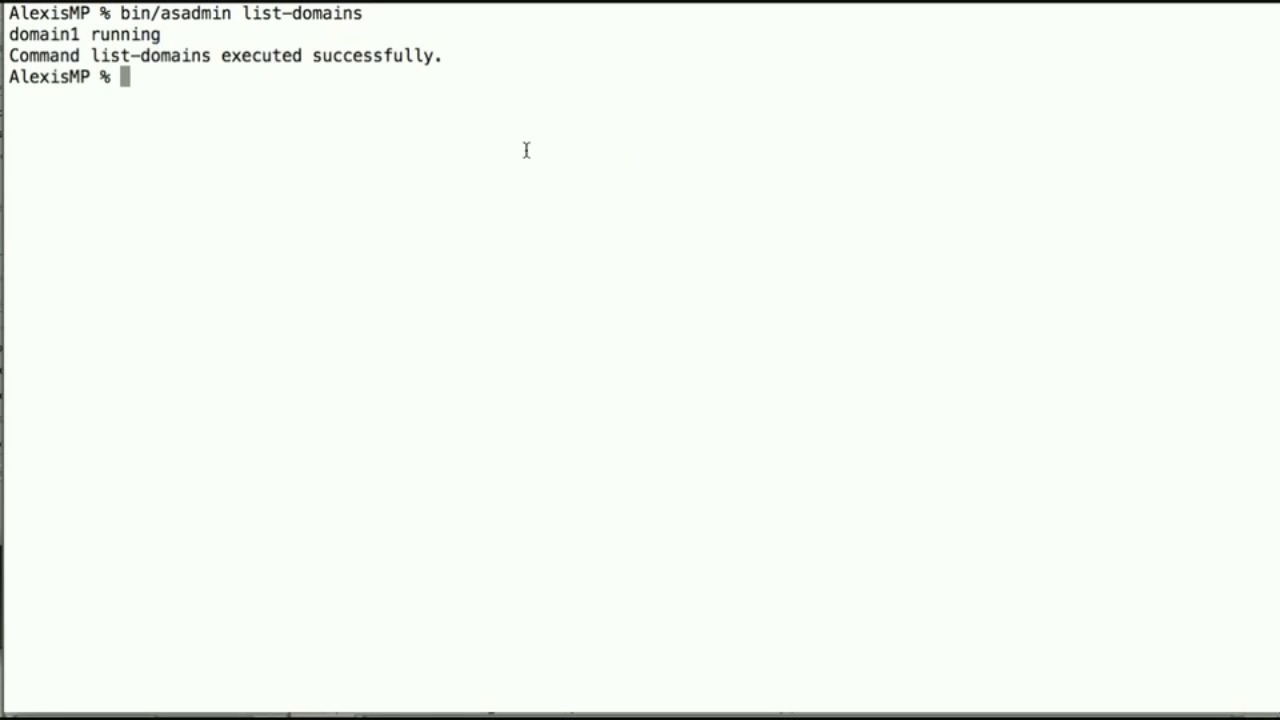
Reach the Apache Felix Gogo shell via telnet localhost 6666, then leave the session
{"action": "type", "text": "telnet localhost 6666"}
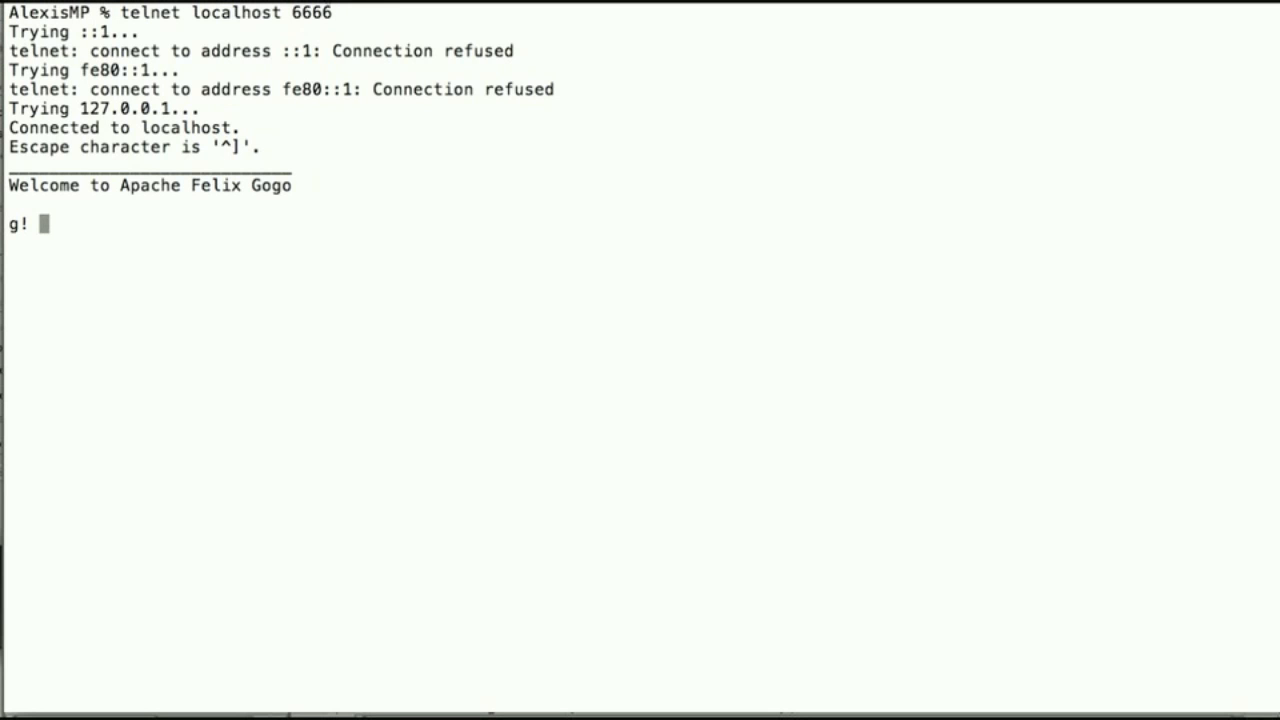
{"action": "key", "text": "enter"}
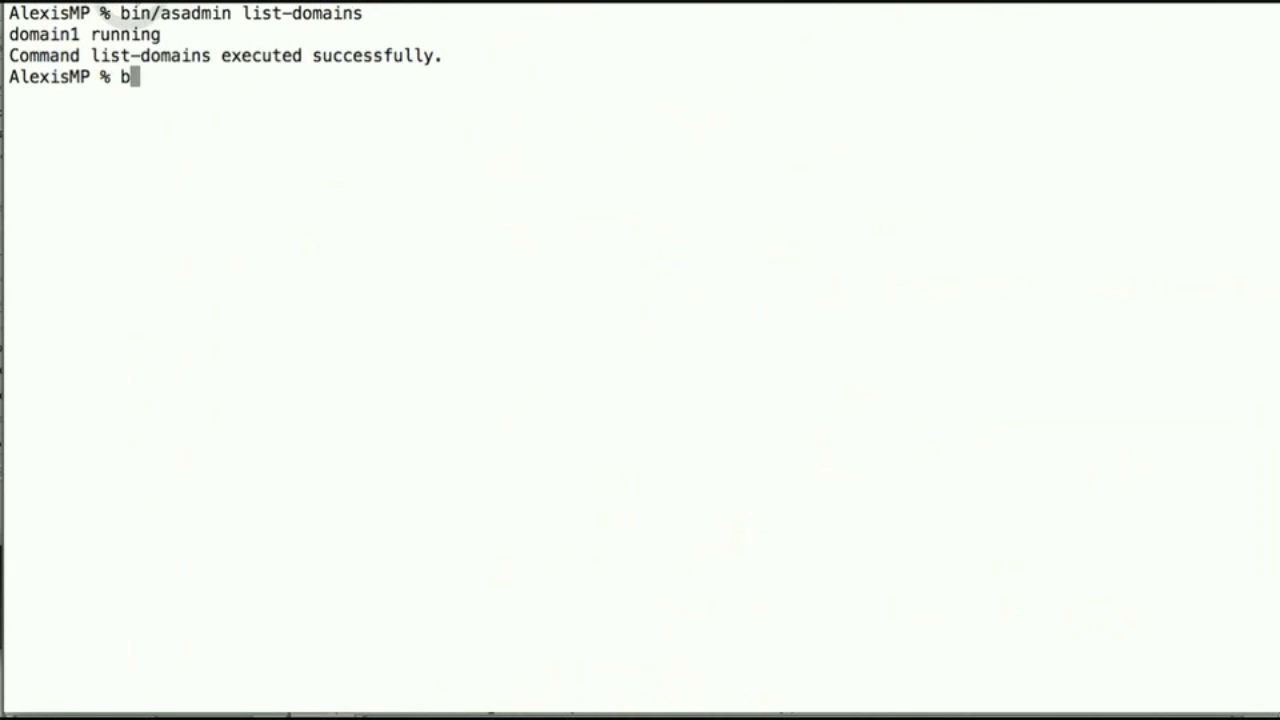
Enter bin/asadmin deploy --type osgi with the ~/NetBeansProjects/stockquote-cdi-osgi-sample/ bundle path
{"action": "type", "text": "in/asadmin"}
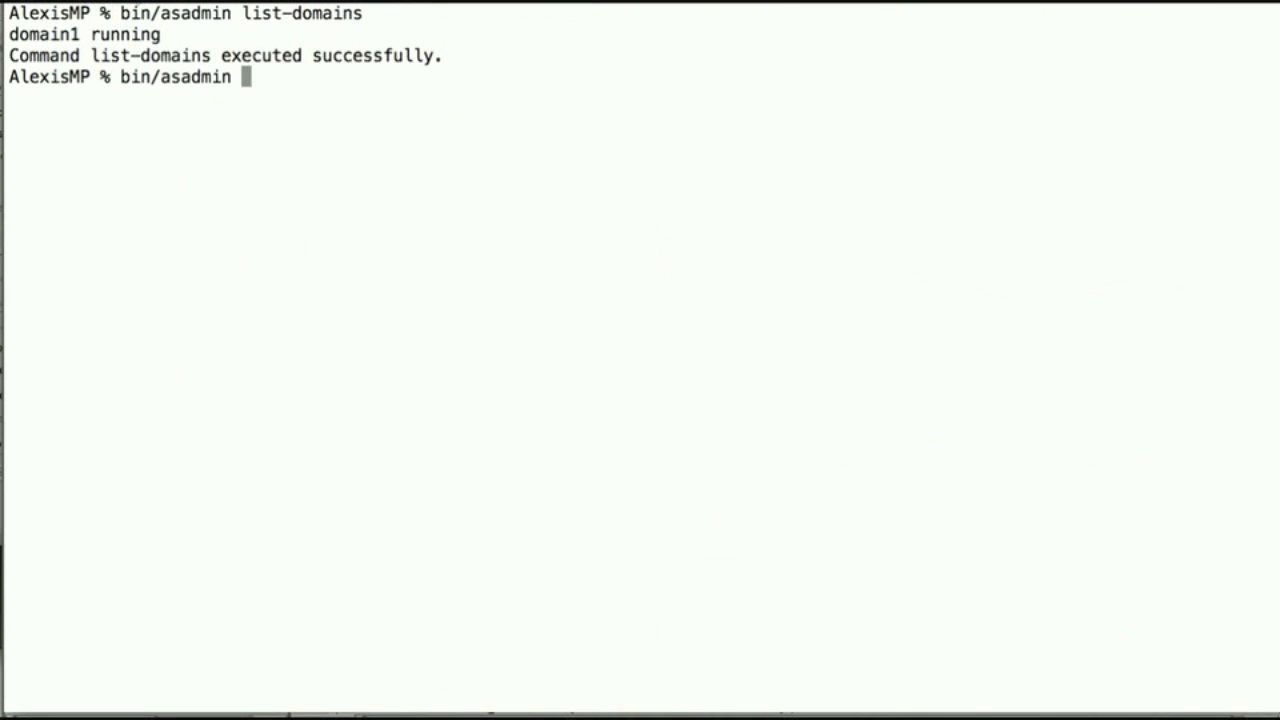
{"action": "type", "text": "deploy --"}
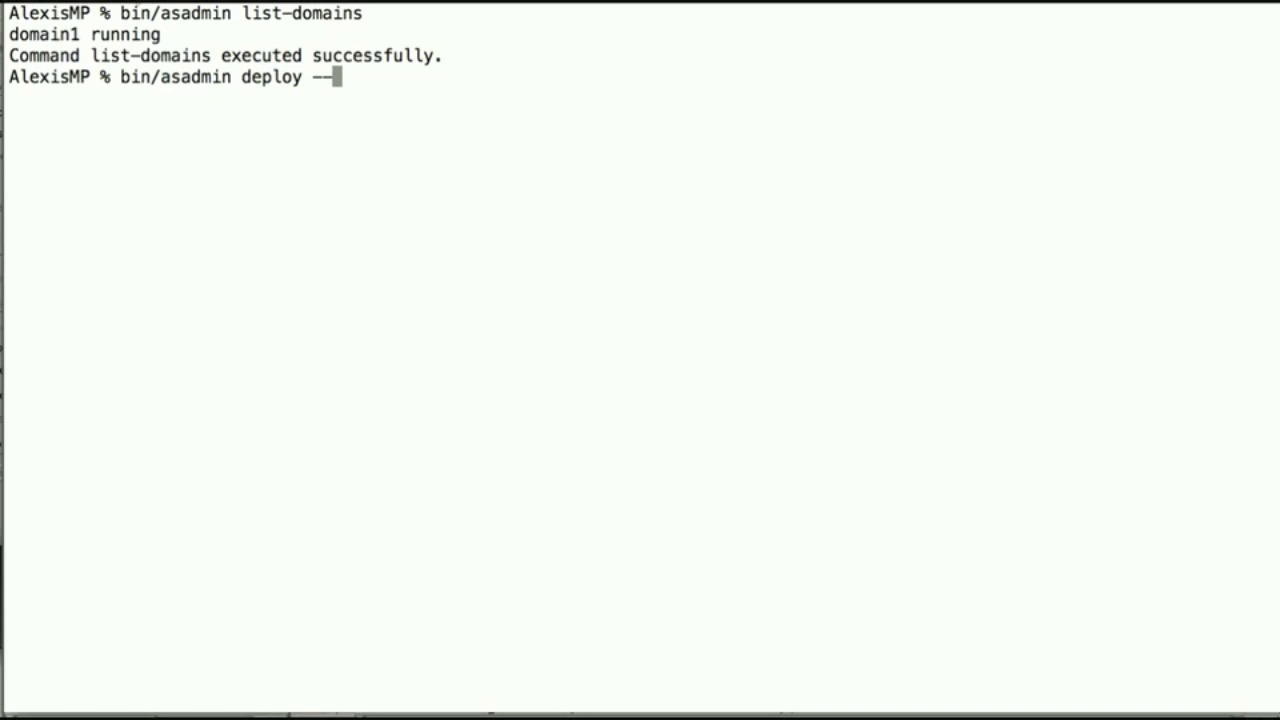
{"action": "type", "text": "type osg"}
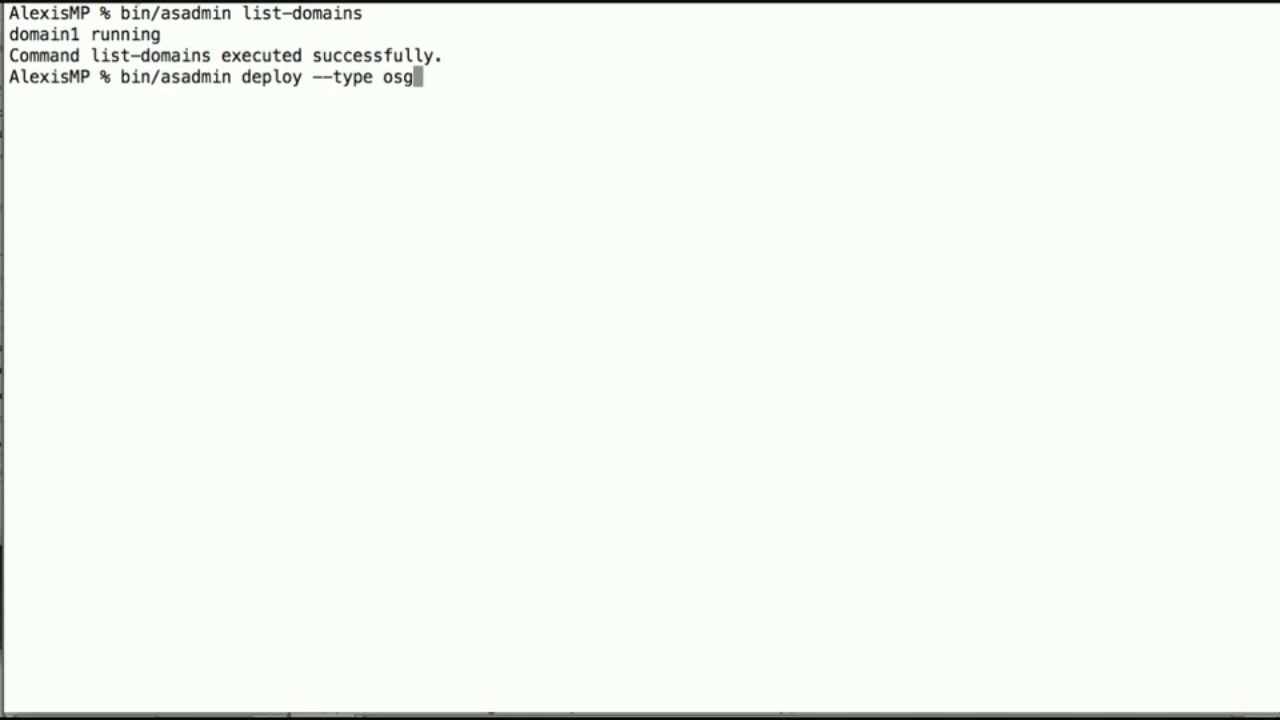
{"action": "type", "text": "i ~/NetBeansProjects/stockquote-cdi-osgi-sample/"}
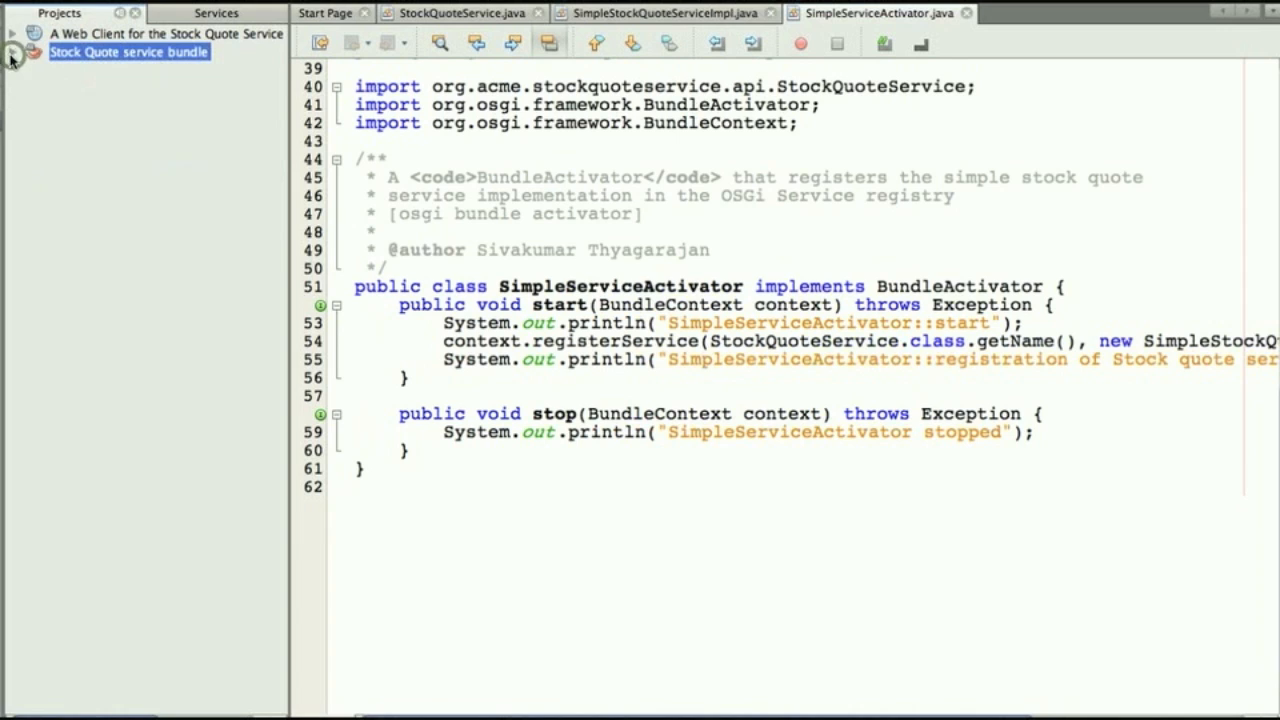
Review the web client's empty beans.xml under Web Pages > WEB-INF
{"action": "left_click", "coordinate": [12, 32]}
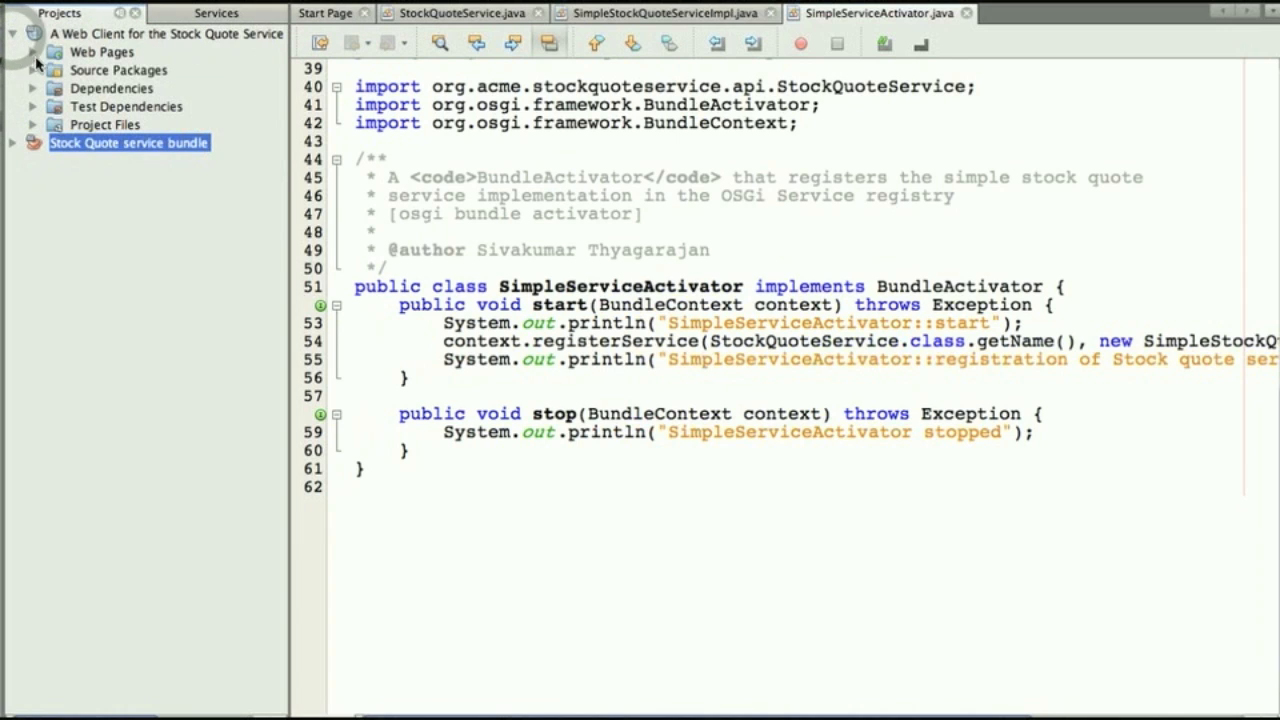
{"action": "left_click", "coordinate": [32, 52]}
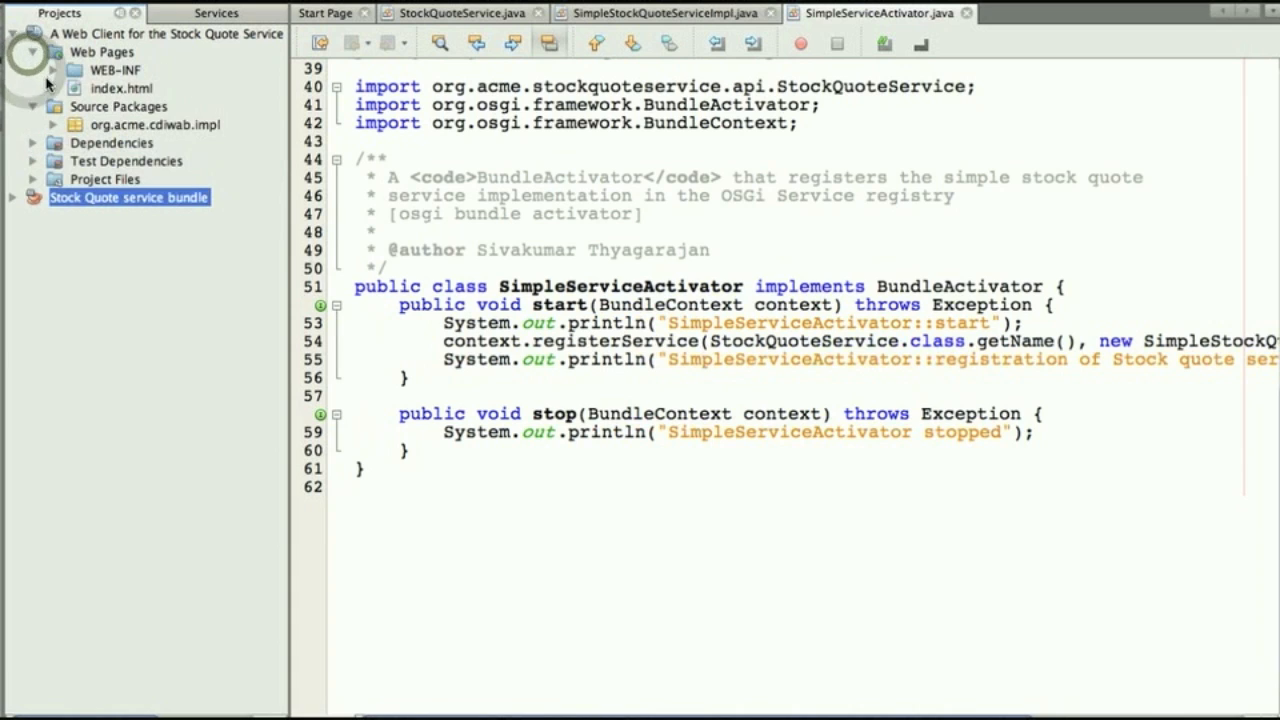
{"action": "left_click", "coordinate": [52, 70]}
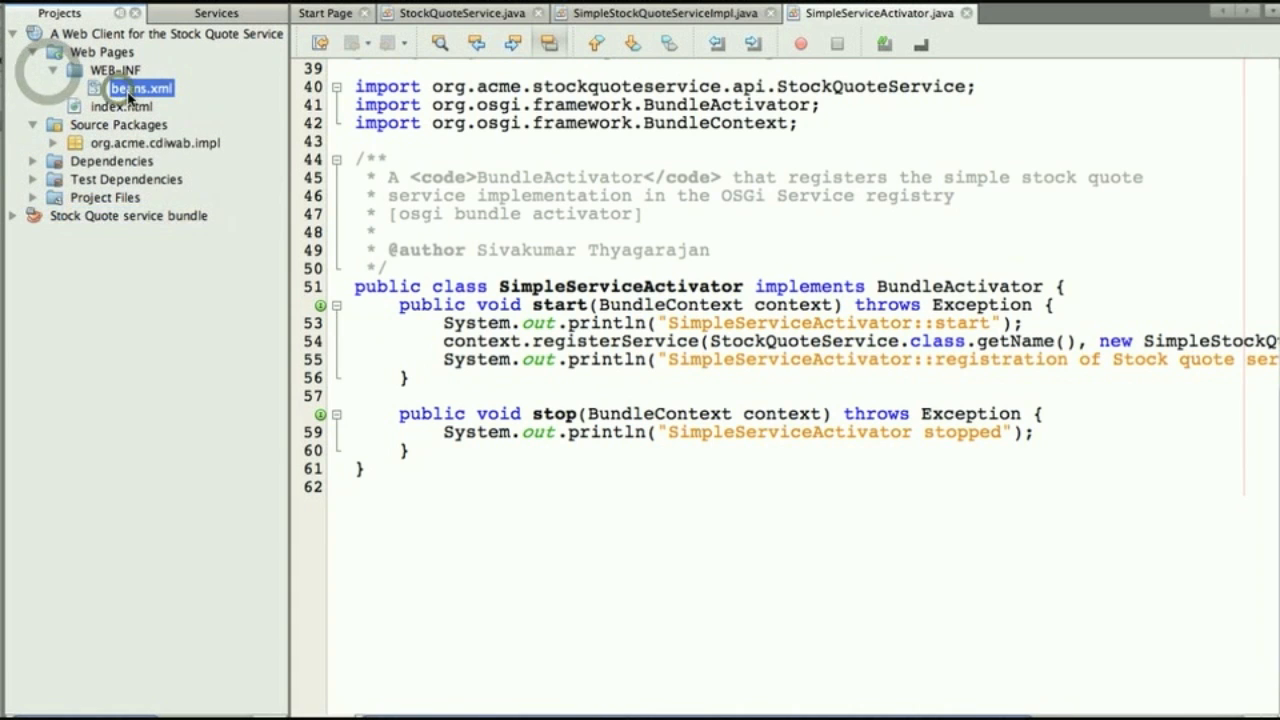
{"action": "double_click", "coordinate": [138, 88]}
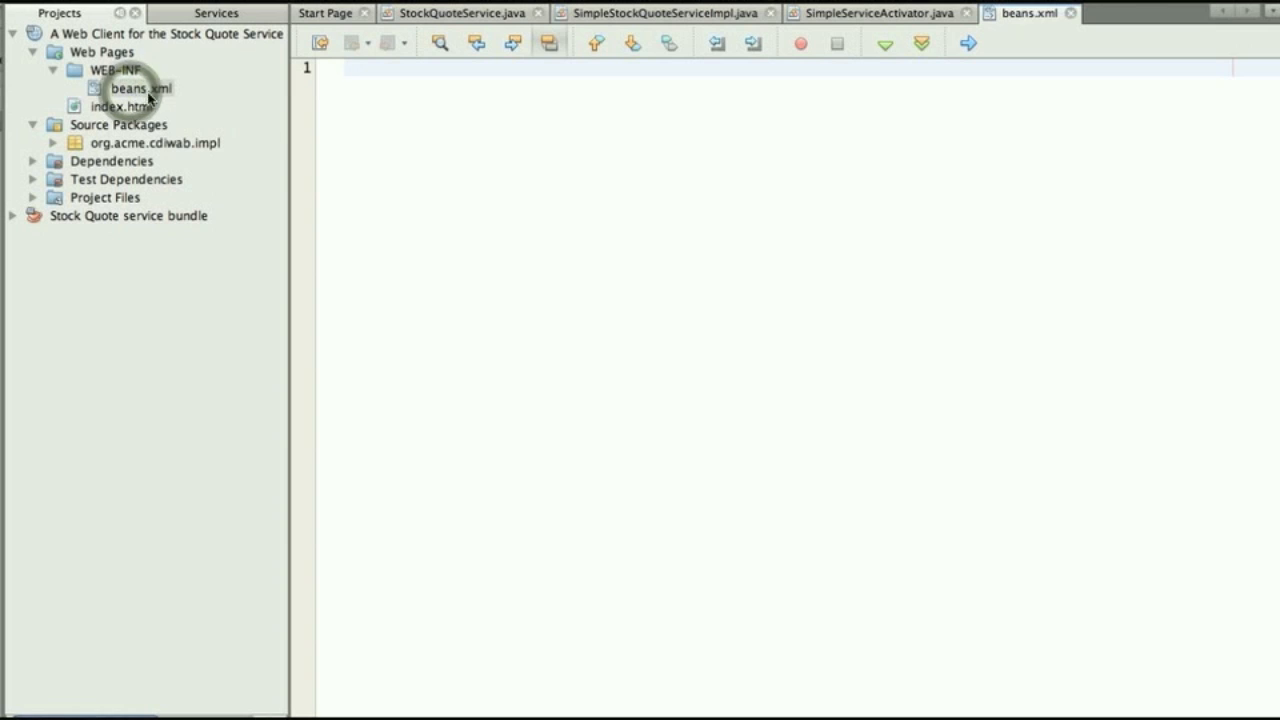
Review StockQuoteServlet.java from the org.acme.cdiwab.impl source package
{"action": "left_click", "coordinate": [876, 12]}
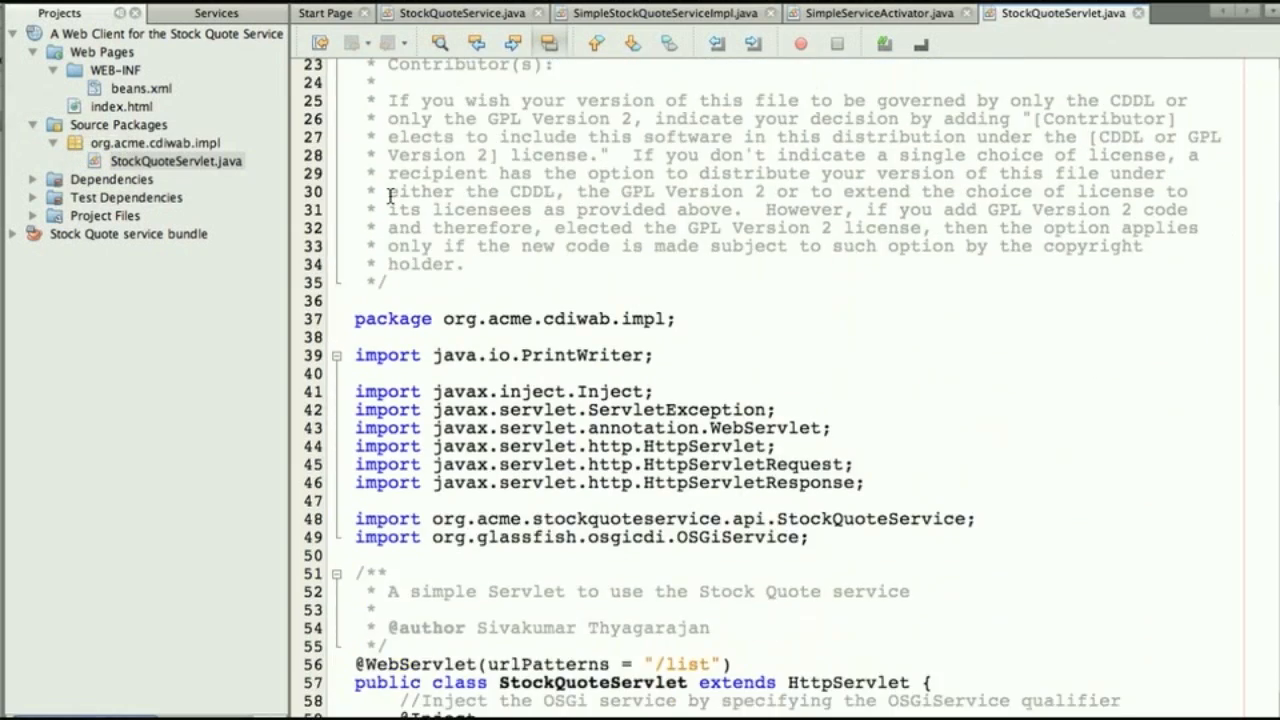
{"action": "scroll", "scroll_direction": "down", "scroll_amount": 3}
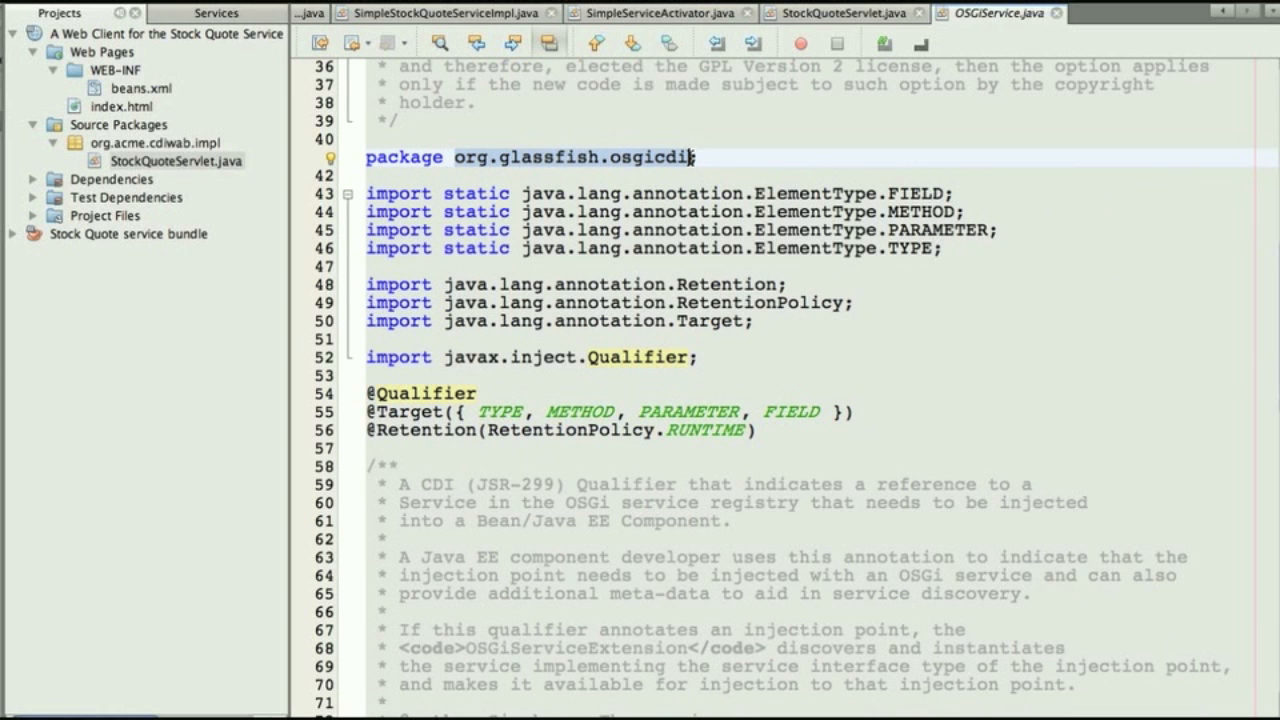
Read through the OSGiService qualifier, then highlight every use of the injected sqs field in StockQuoteServlet
{"action": "scroll", "scroll_direction": "down", "scroll_amount": 3}
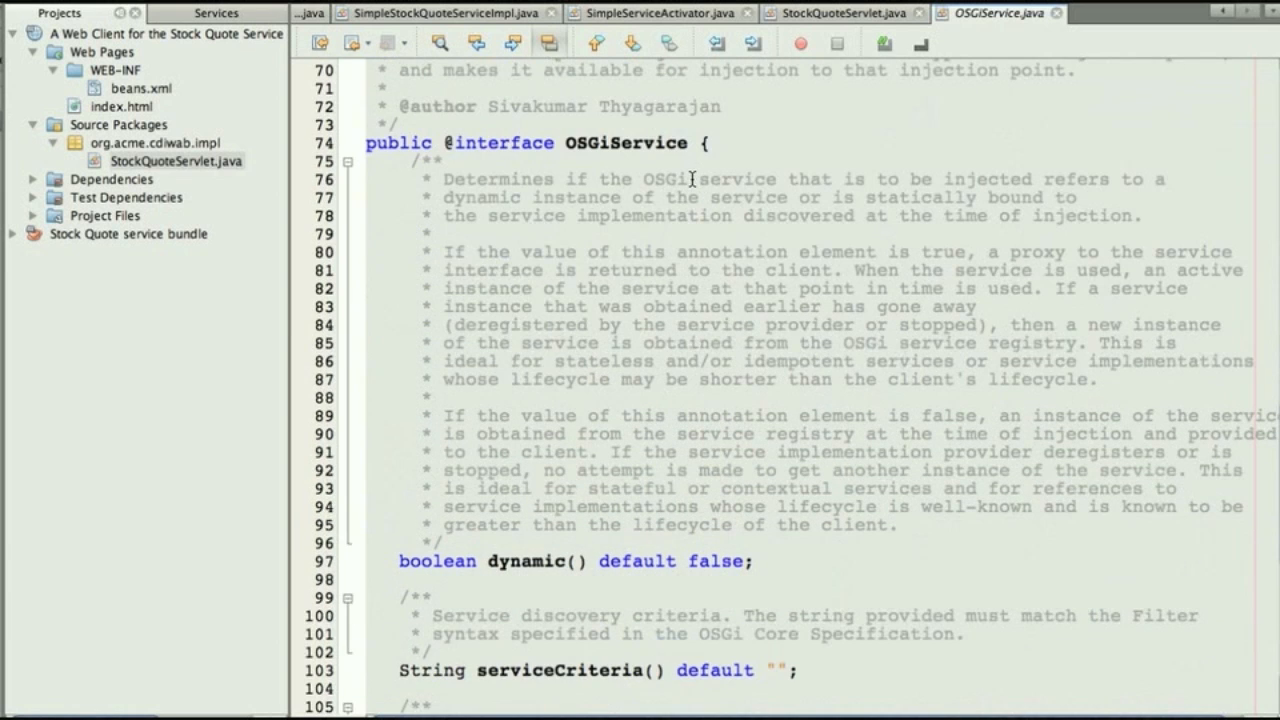
{"action": "scroll", "scroll_direction": "down", "scroll_amount": 3}
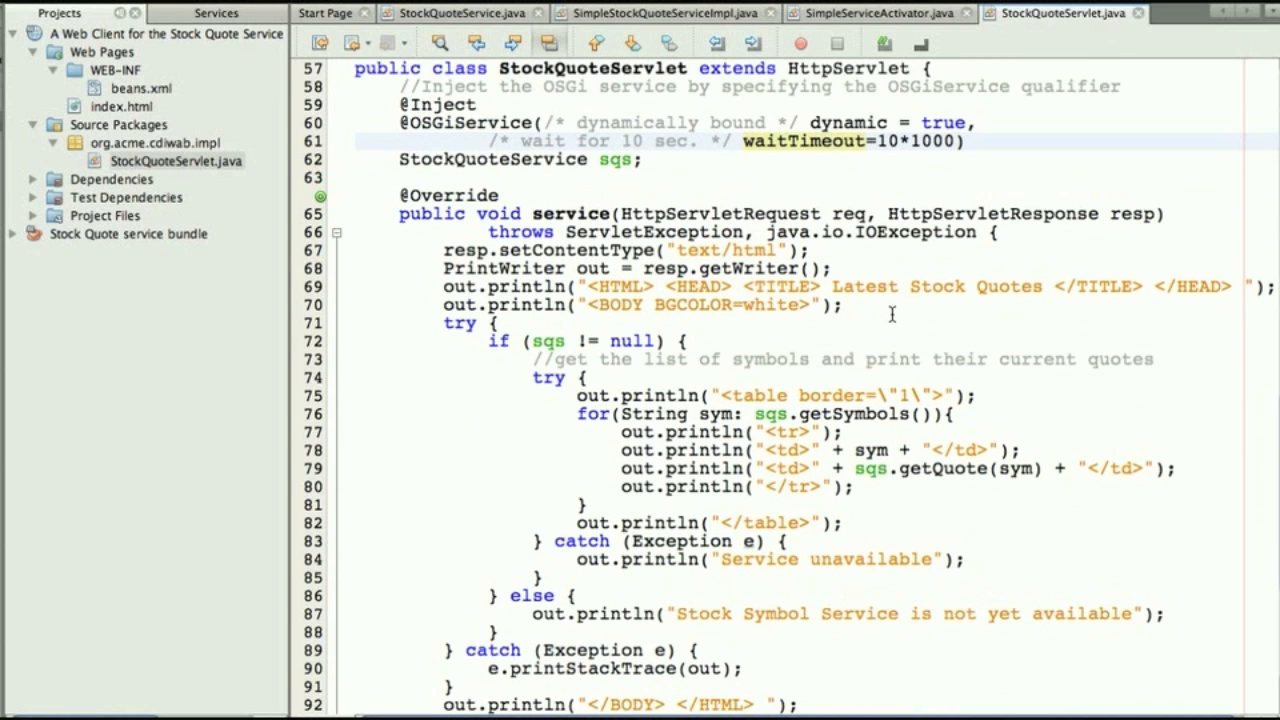
{"action": "left_click", "coordinate": [772, 412]}
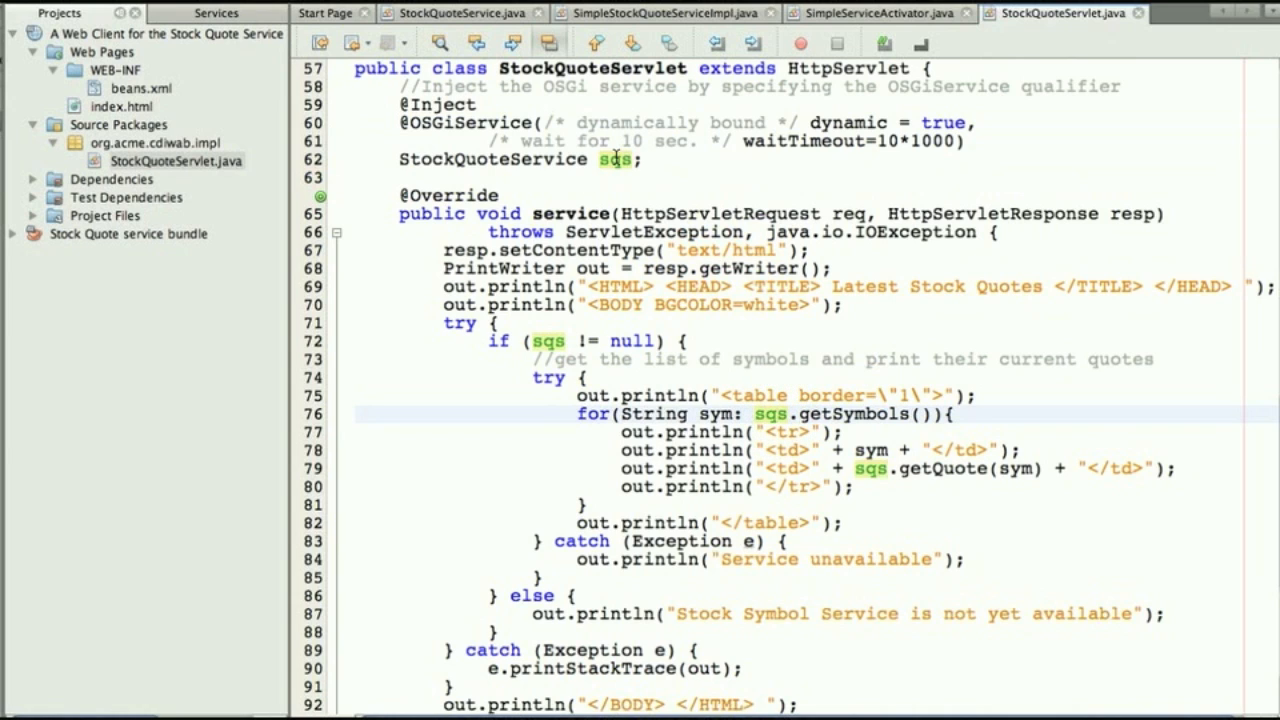
{"action": "left_click", "coordinate": [780, 414]}
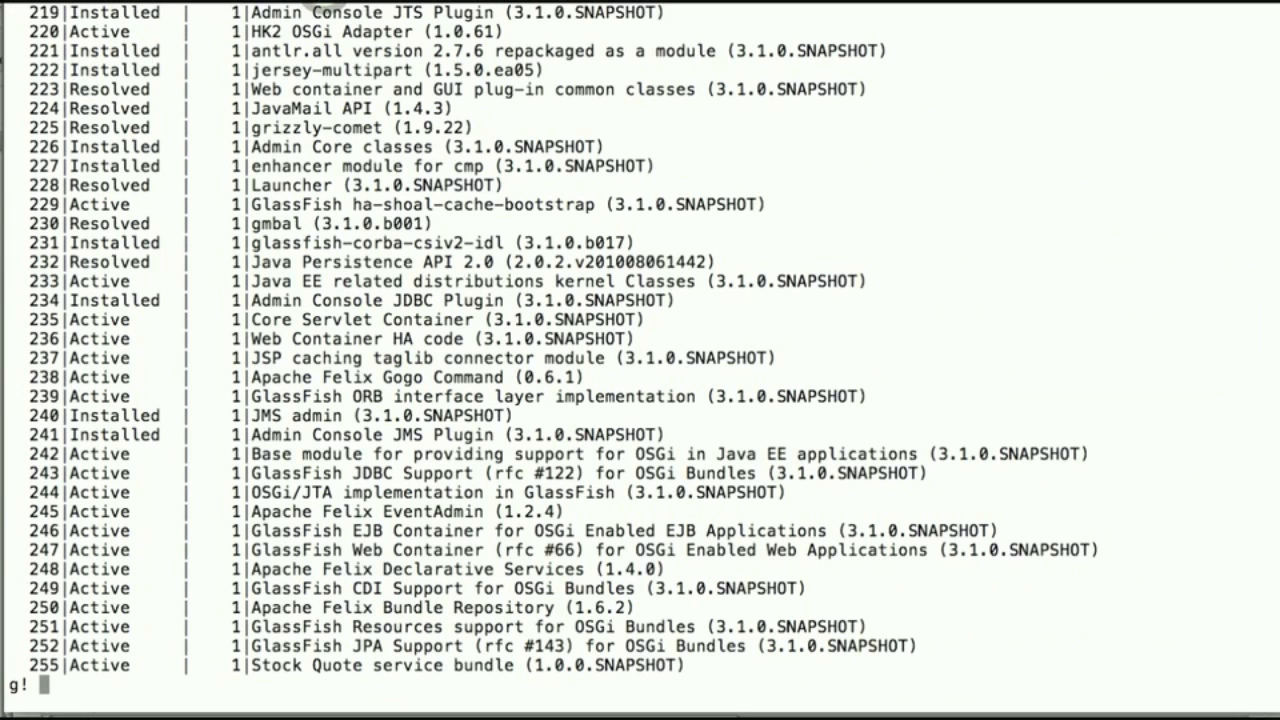
Install the stockquote_cdi_wab.war bundle, list bundles with lb, and pick the /stockquote context path from the log
{"action": "type", "text": "install file://"}
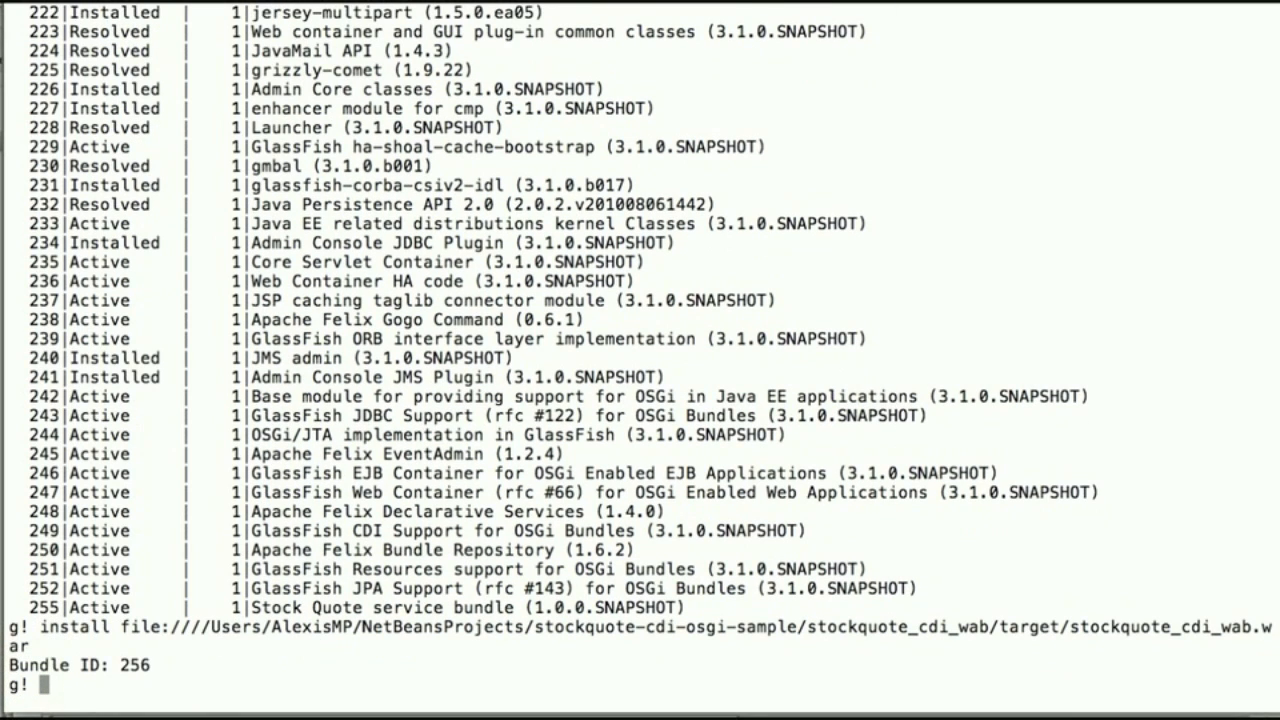
{"action": "type", "text": "lb"}
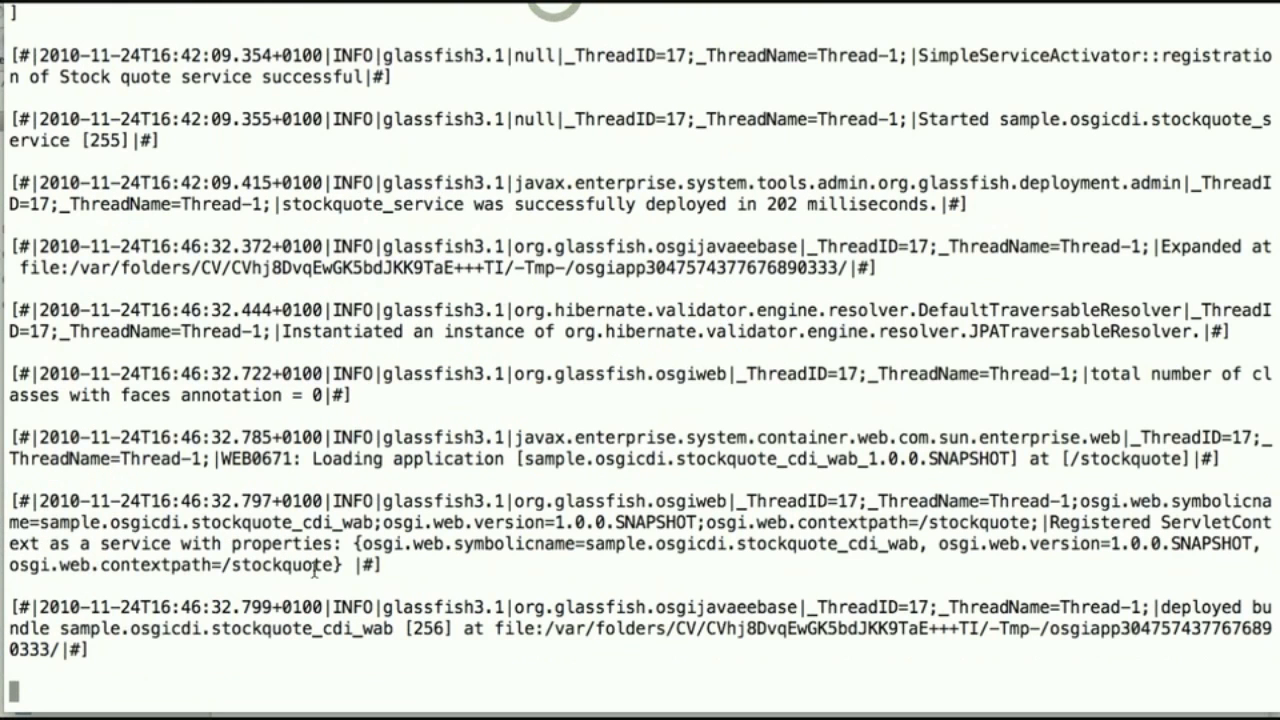
{"action": "double_click", "coordinate": [284, 564]}
{"action": "type", "text": "localhost:8080/stockquote"}
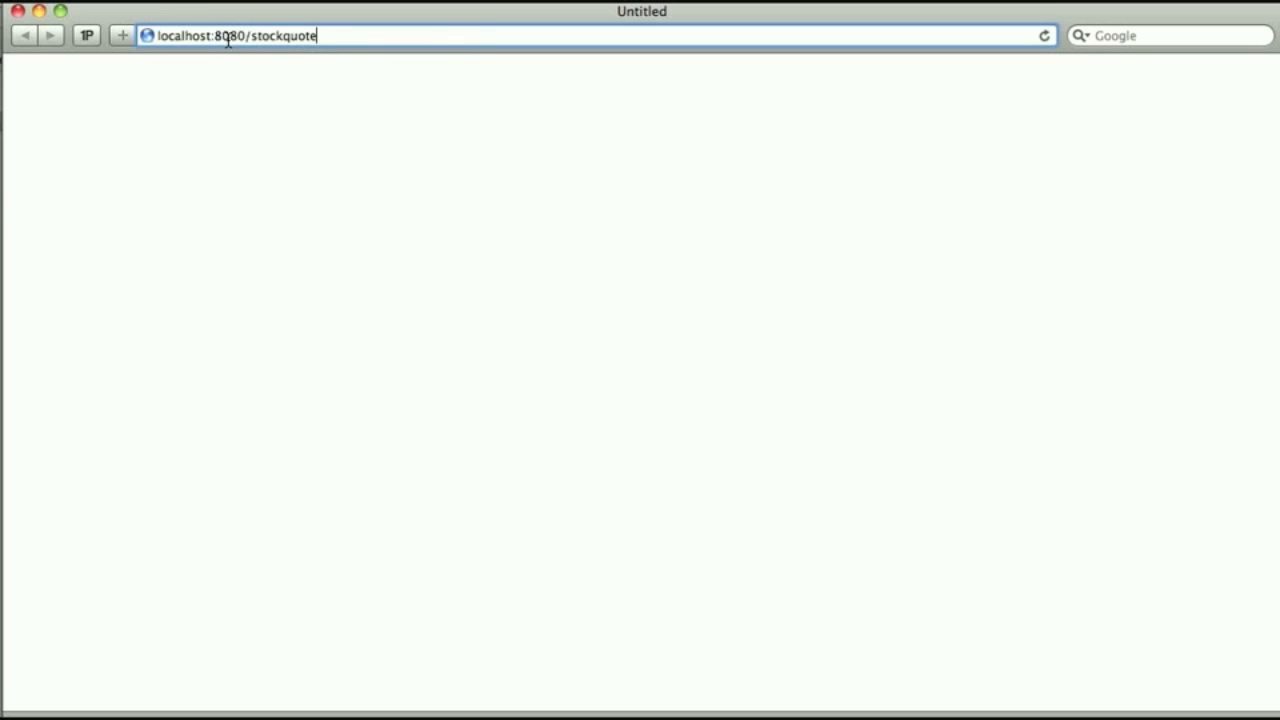
Load localhost:8080/stockquote/list showing IBM, MSFT, HPQ and ORCL prices
{"action": "type", "text": "/list"}
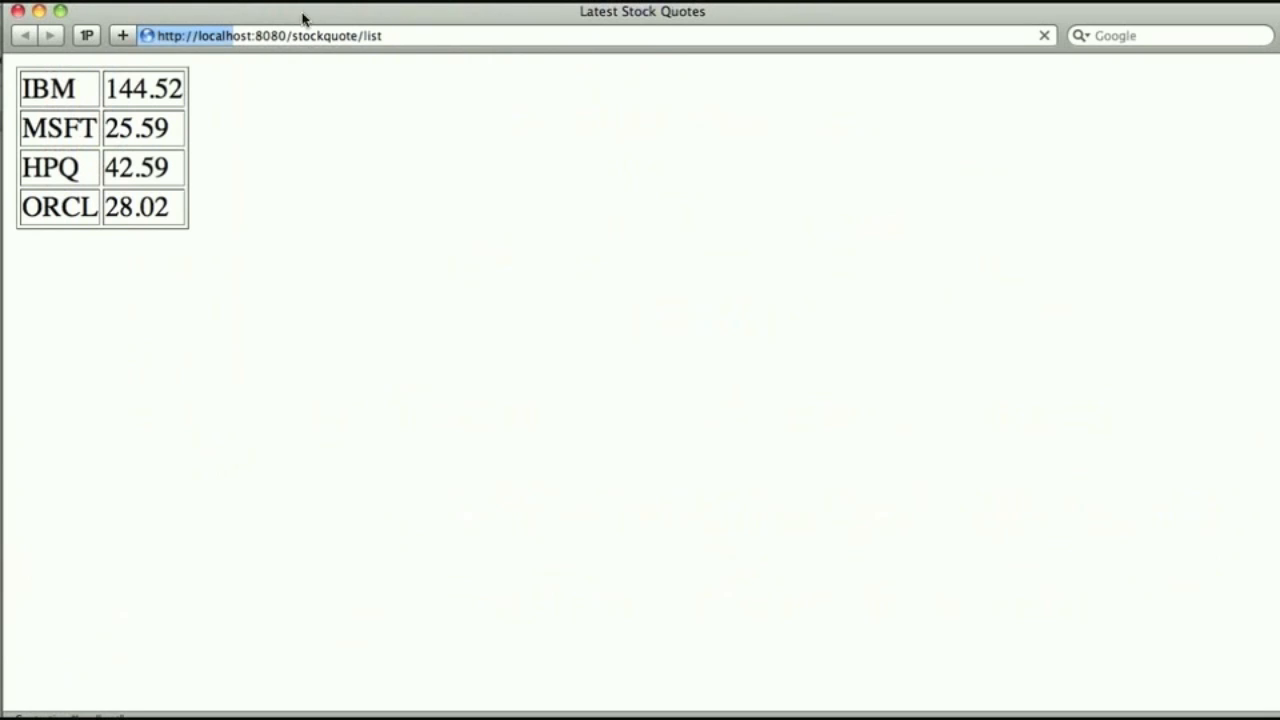
{"action": "mouse_move", "coordinate": [208, 94]}
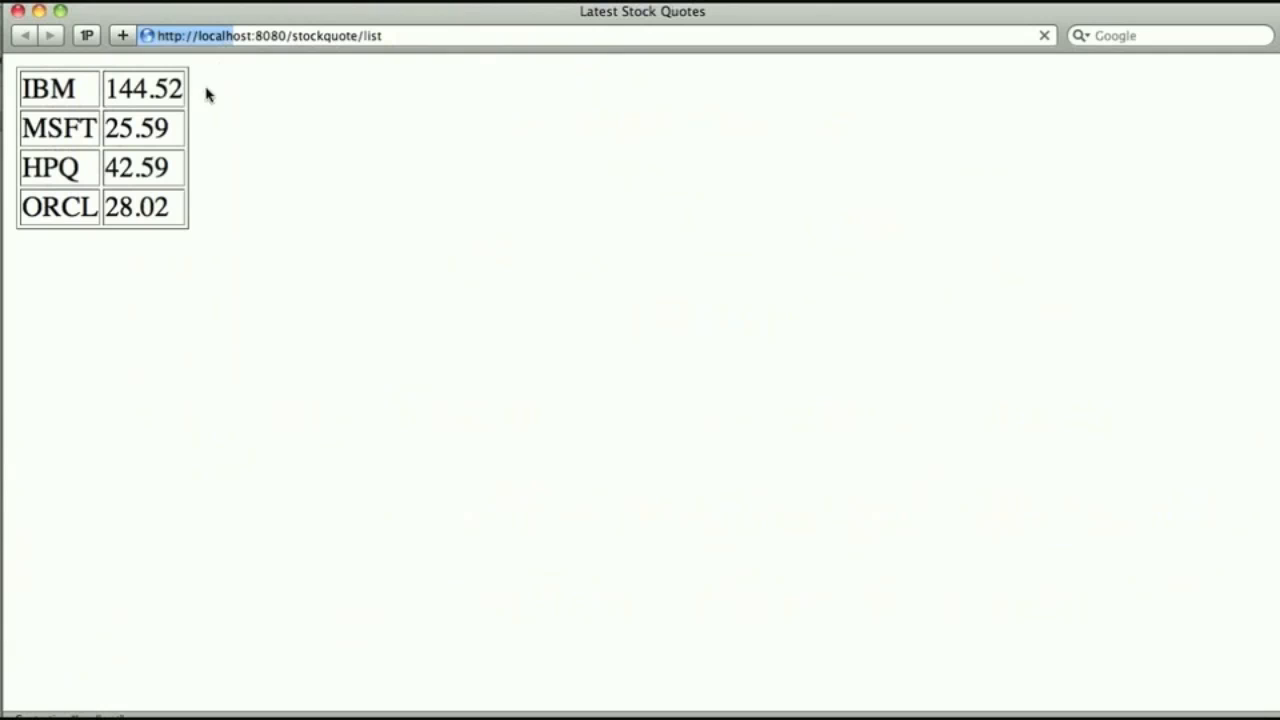
{"action": "mouse_move", "coordinate": [168, 382]}
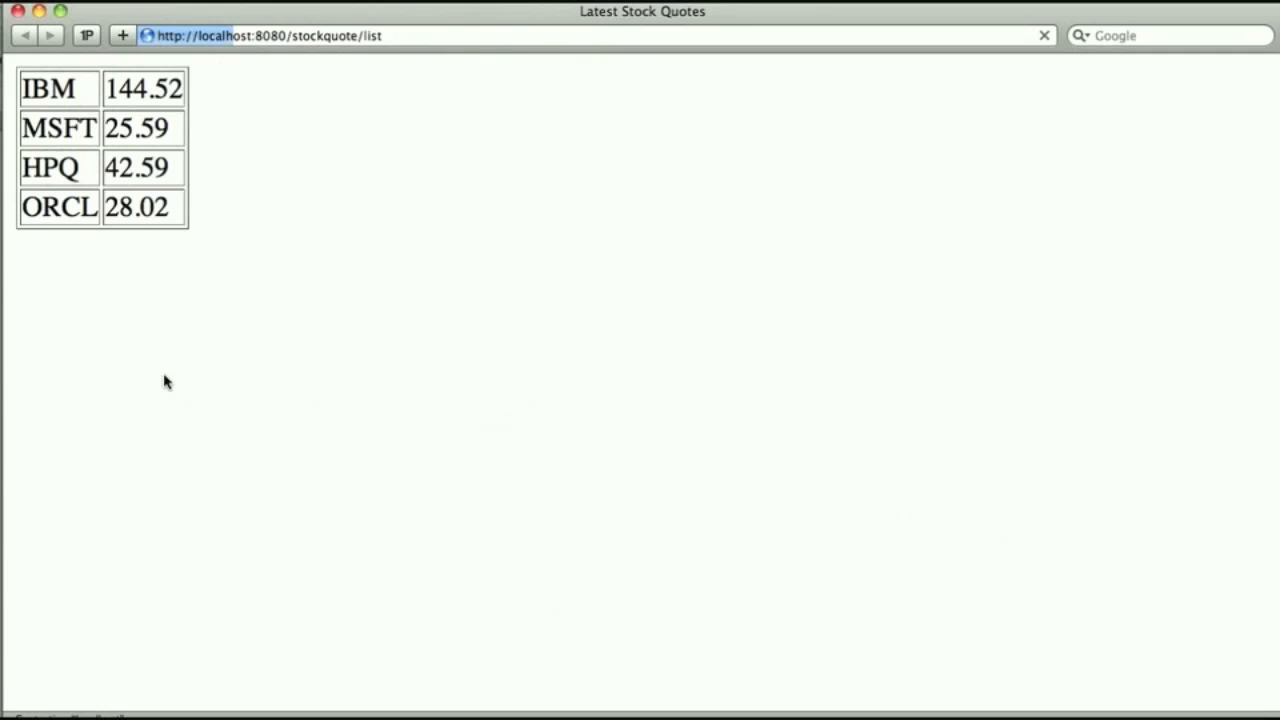